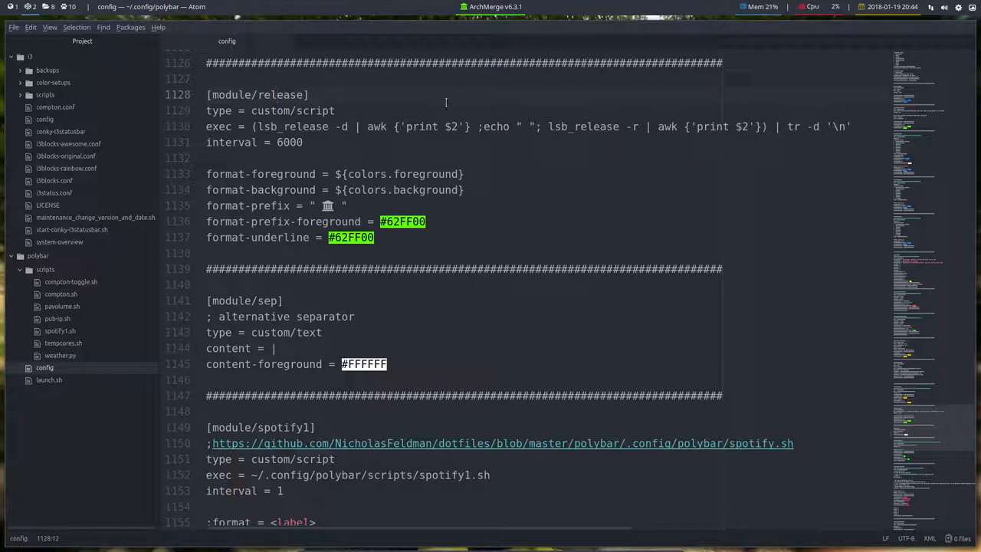
- Search Google for 'font awesome cheat sheet' and open the fontawesome.io Cheatsheet result
{"action": "left_click", "coordinate": [402, 221]}
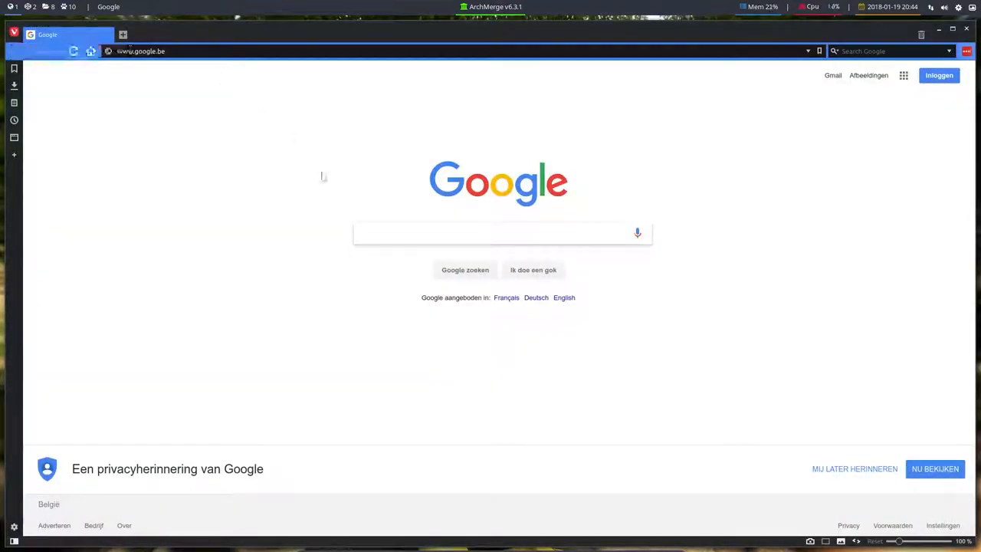
{"action": "type", "text": "font a"}
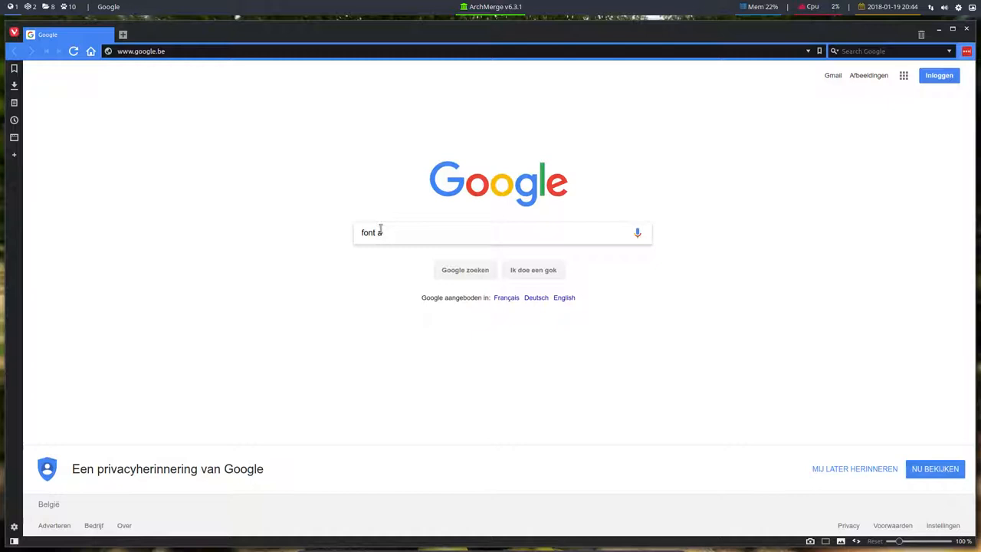
{"action": "type", "text": "we"}
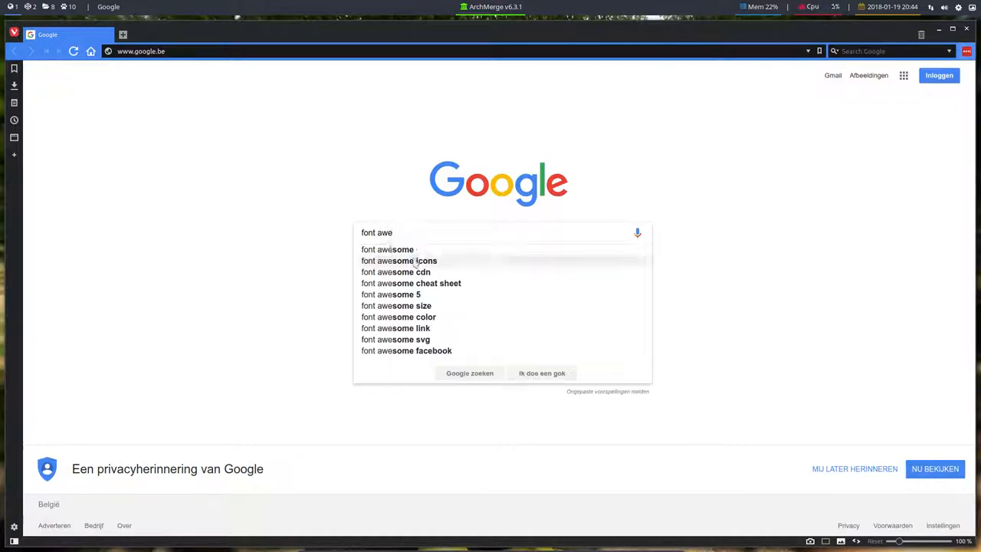
{"action": "left_click", "coordinate": [411, 282]}
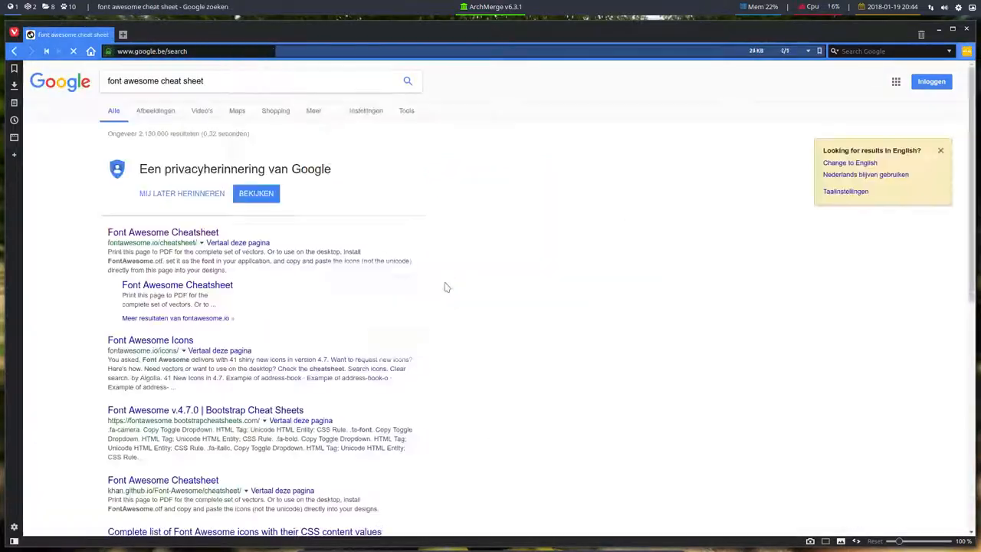
{"action": "left_click", "coordinate": [162, 233]}
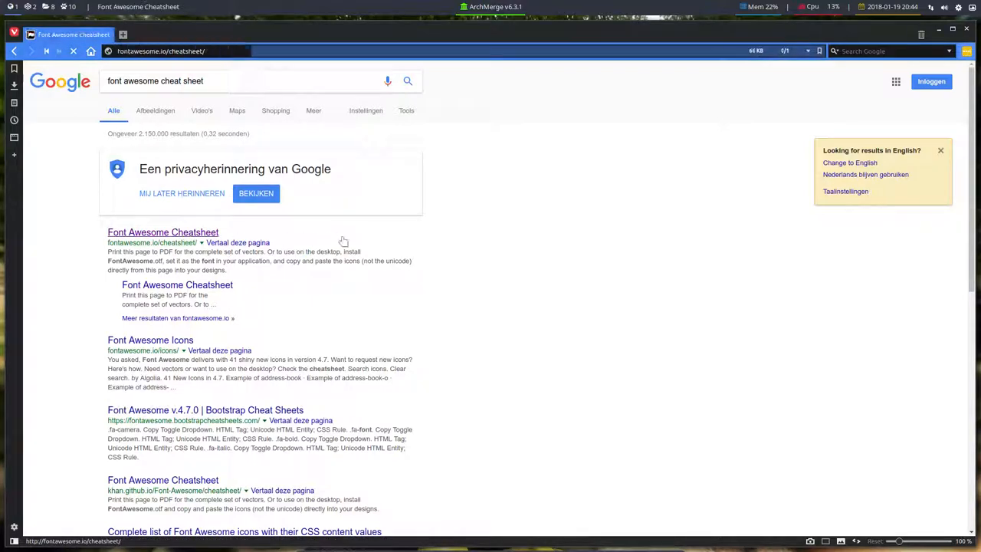
- Scroll down the Font Awesome 4.7.0 icon grid to the fa-toggle icons looking for a prefix icon
{"action": "left_click", "coordinate": [163, 233]}
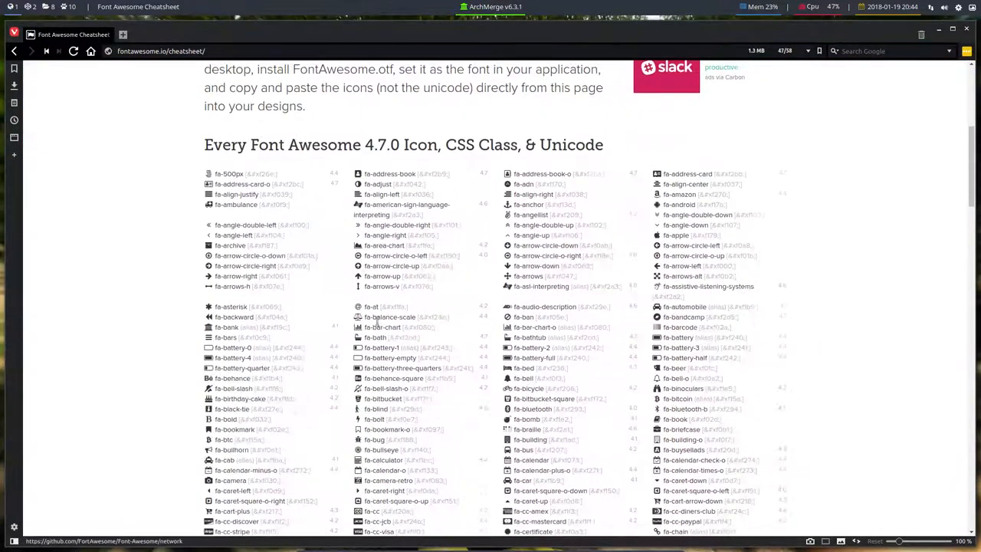
{"action": "scroll", "scroll_direction": "down", "scroll_amount": 3}
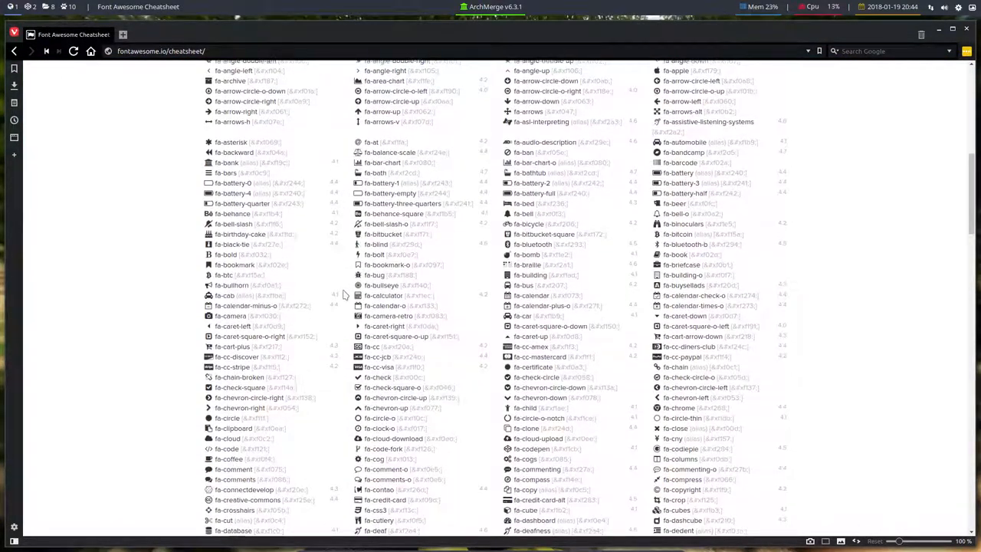
{"action": "scroll", "scroll_direction": "down", "scroll_amount": 3}
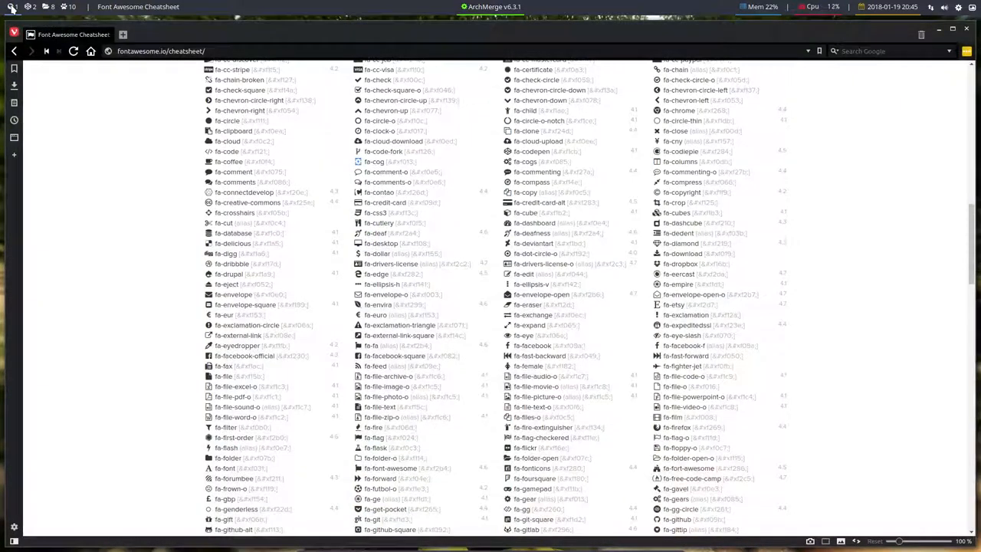
{"action": "scroll", "scroll_direction": "down", "scroll_amount": 3}
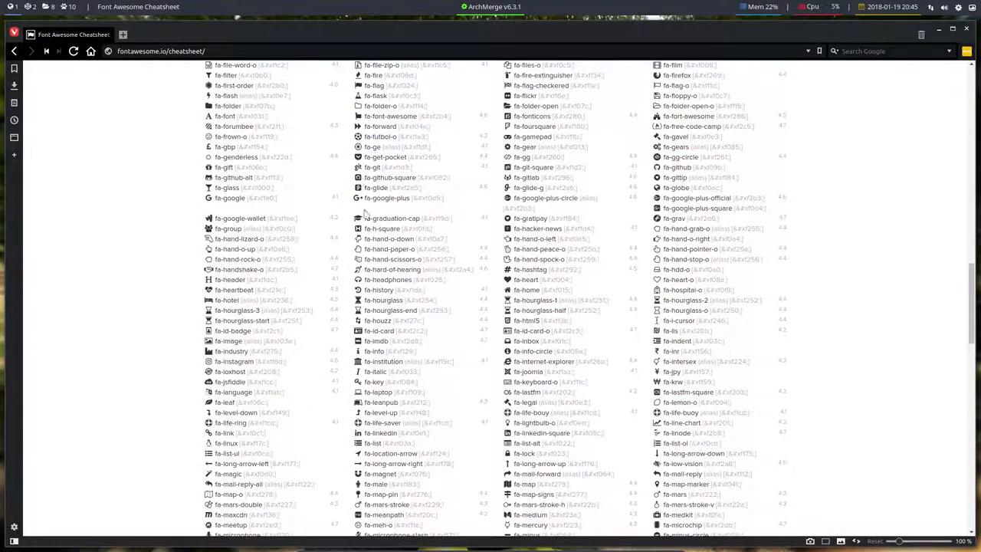
{"action": "scroll", "scroll_direction": "down", "scroll_amount": 3}
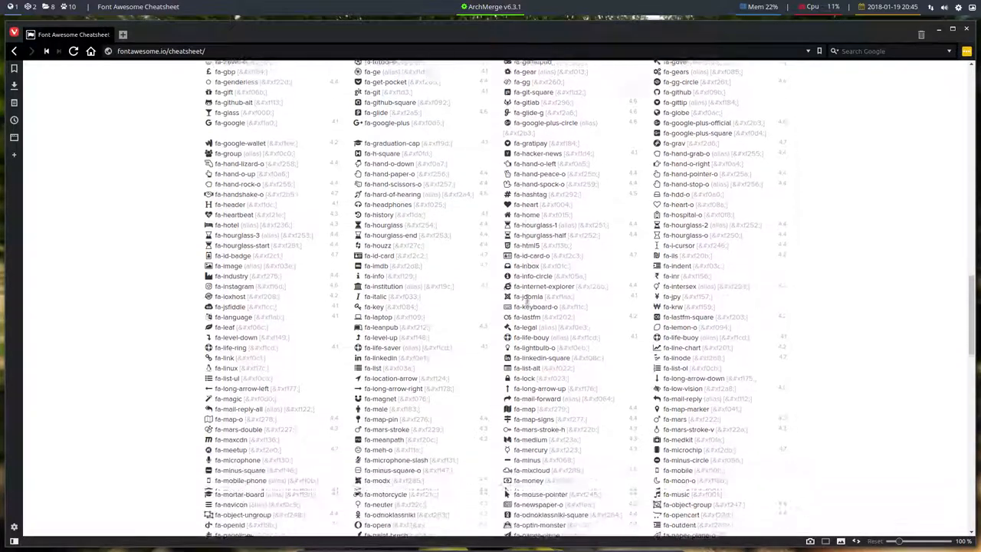
{"action": "scroll", "scroll_direction": "down", "scroll_amount": 3}
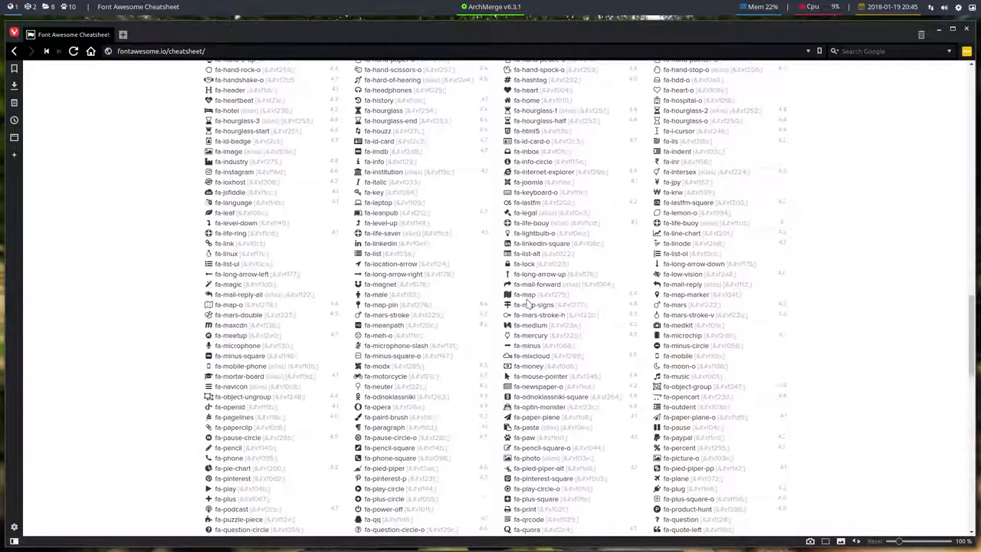
{"action": "scroll", "scroll_direction": "down", "scroll_amount": 3}
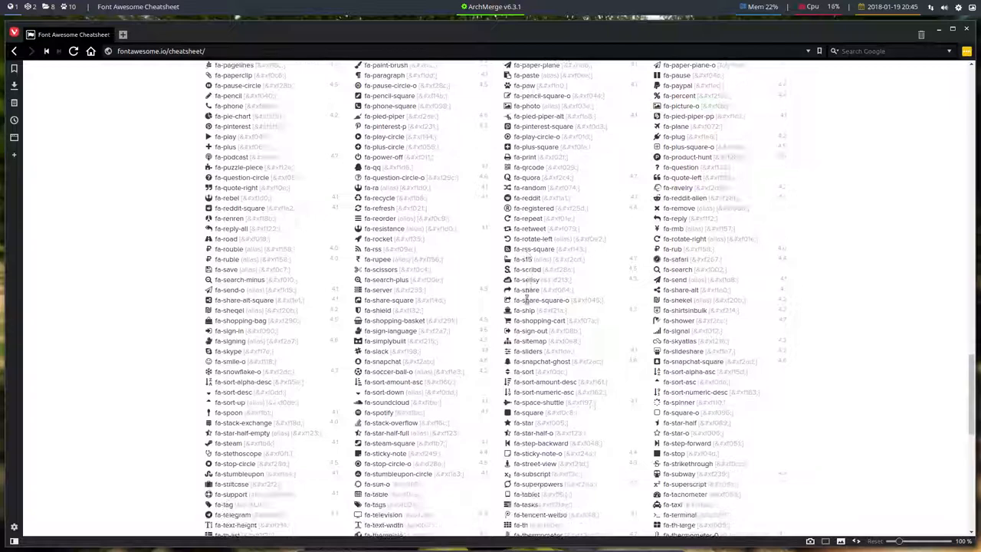
{"action": "scroll", "scroll_direction": "down", "scroll_amount": 3}
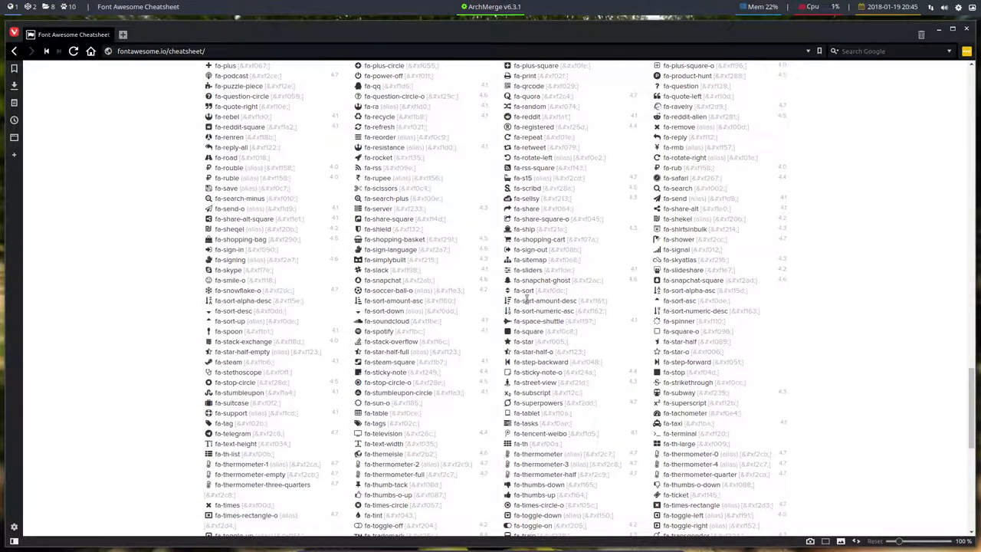
{"action": "scroll", "scroll_direction": "down", "scroll_amount": 3}
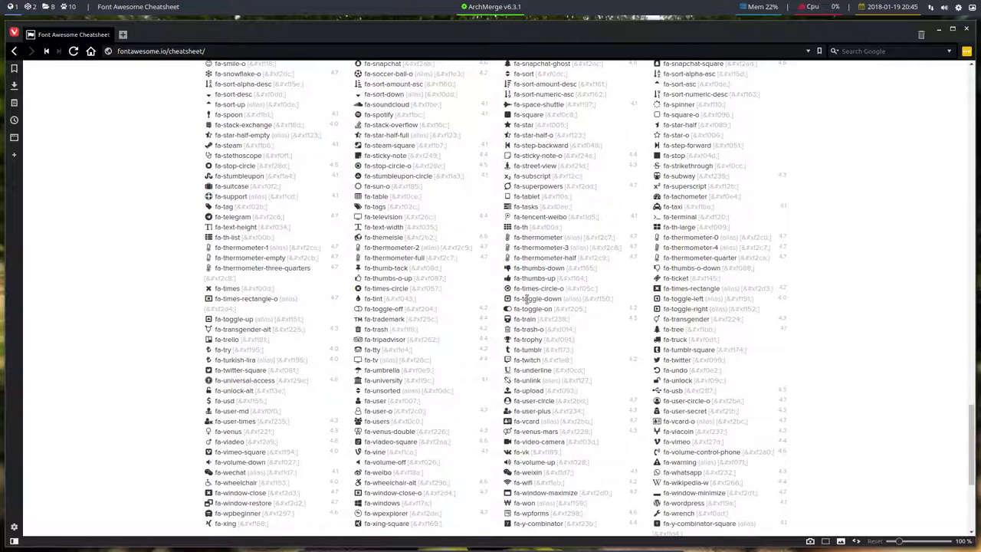
{"action": "mouse_move", "coordinate": [463, 367]}
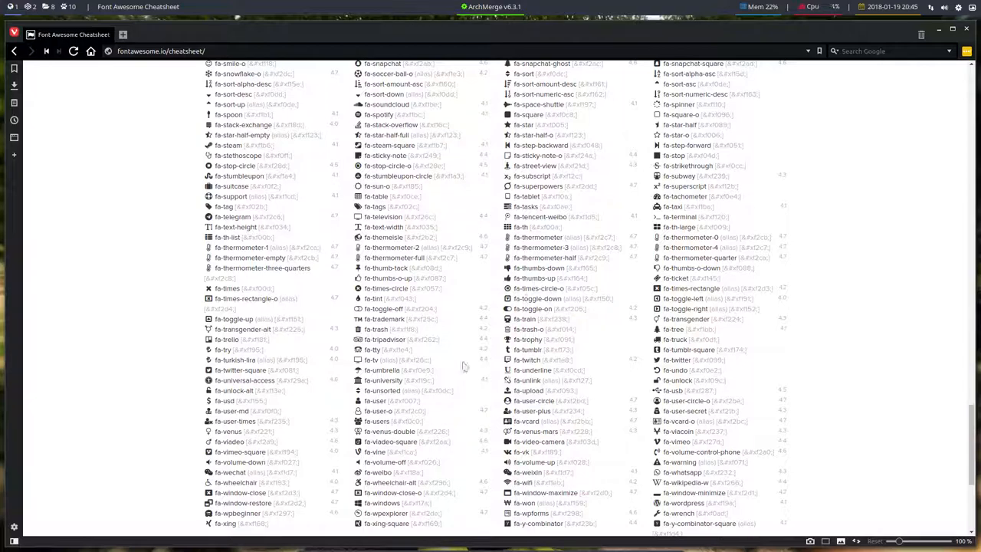
- Select an icon entry to copy it and head back toward the top of the list
{"action": "double_click", "coordinate": [395, 308]}
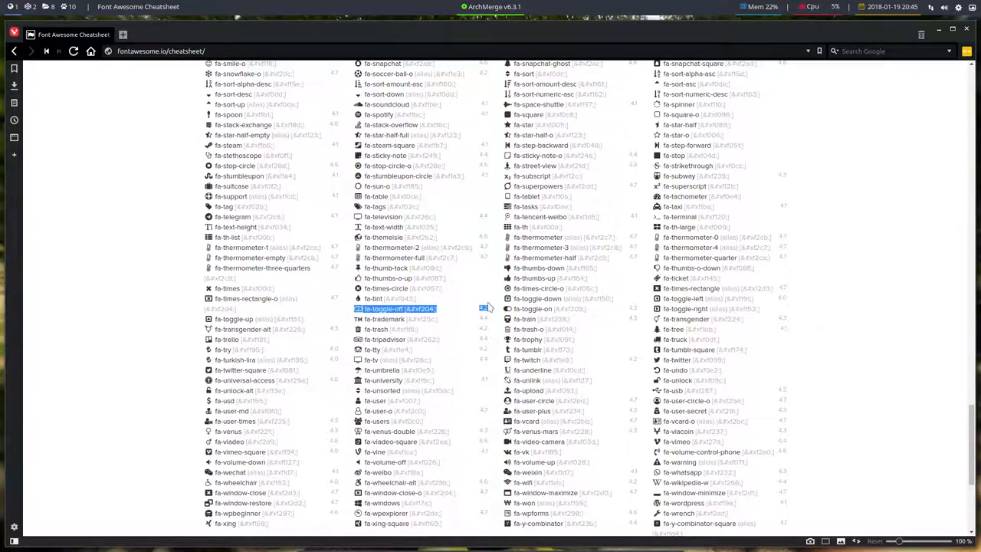
{"action": "scroll", "scroll_direction": "up", "scroll_amount": 3}
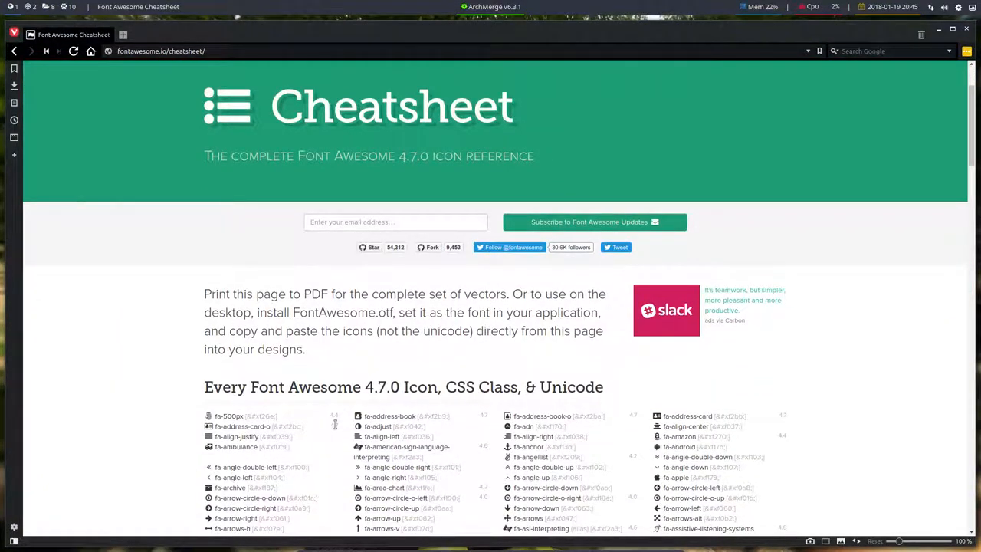
- Copy an icon entry from the first column near the top, then skim the grid to the page's end
{"action": "scroll", "scroll_direction": "down", "scroll_amount": 3}
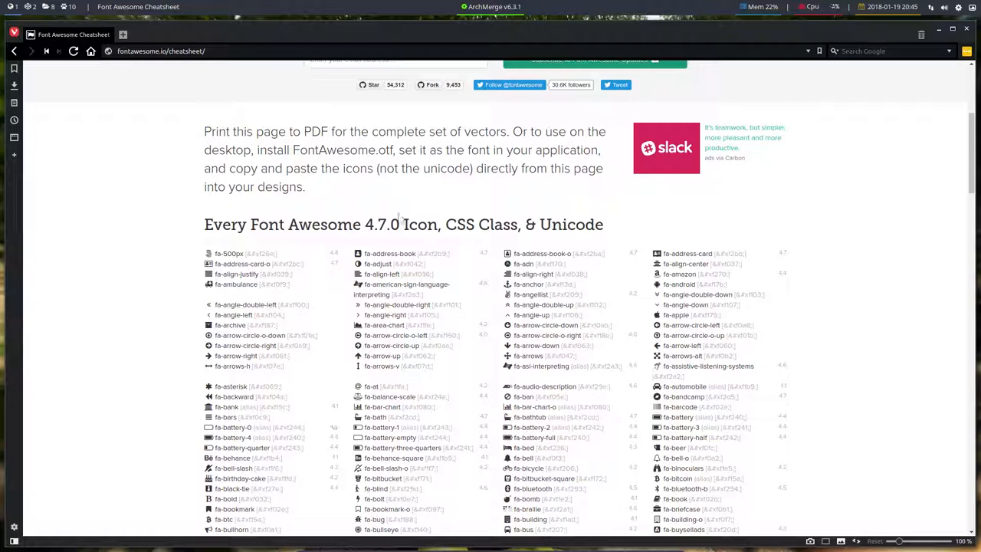
{"action": "double_click", "coordinate": [253, 263]}
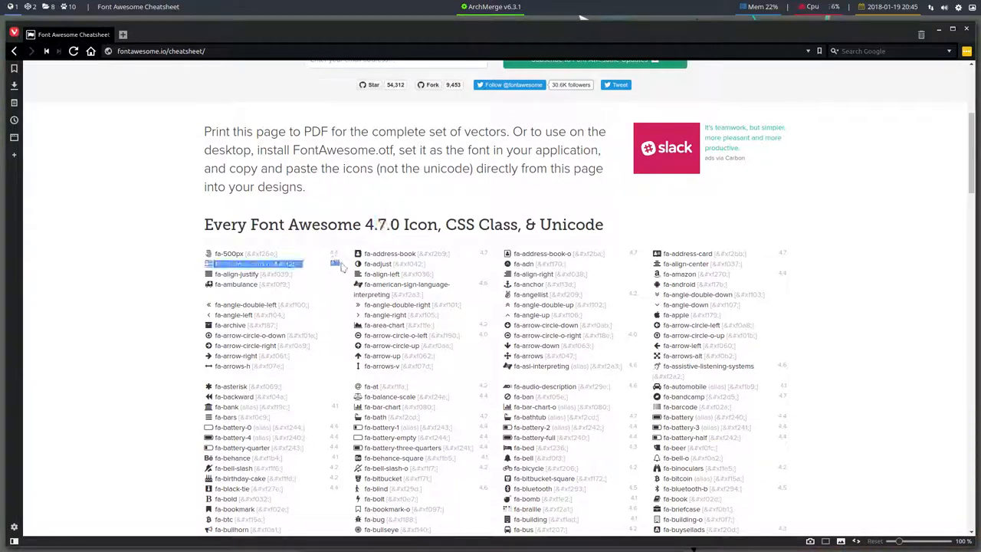
{"action": "scroll", "scroll_direction": "down", "scroll_amount": 3}
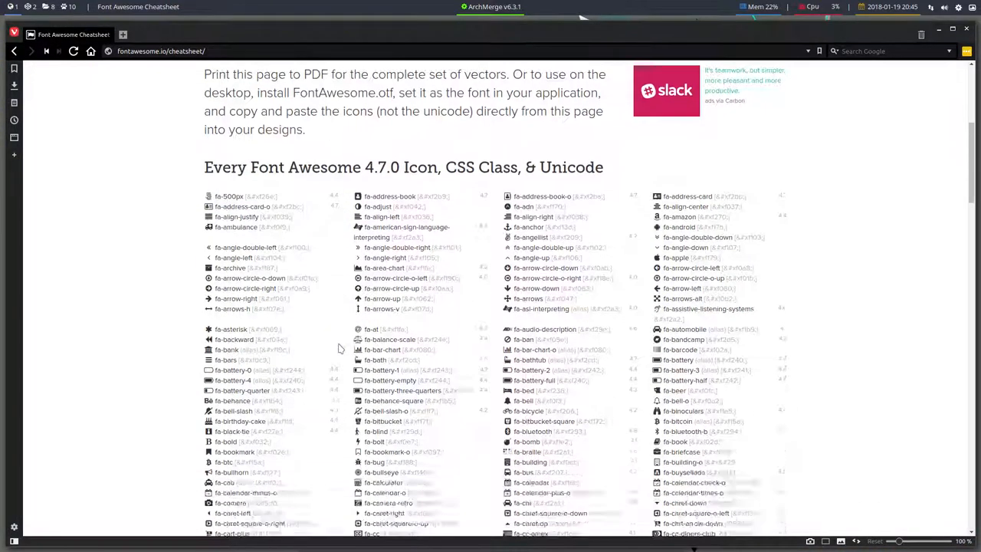
{"action": "scroll", "scroll_direction": "down", "scroll_amount": 3}
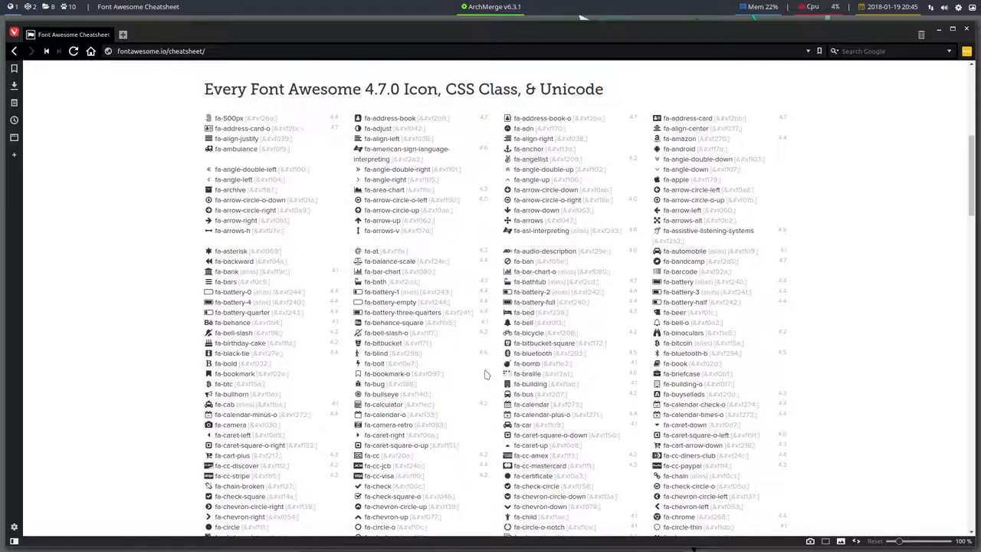
{"action": "scroll", "scroll_direction": "down", "scroll_amount": 3}
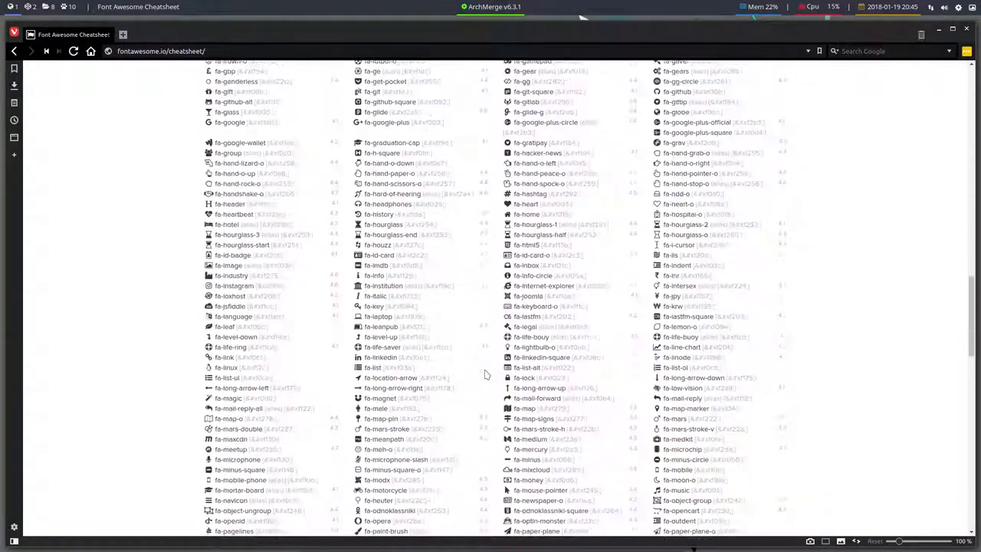
{"action": "scroll", "scroll_direction": "down", "scroll_amount": 3}
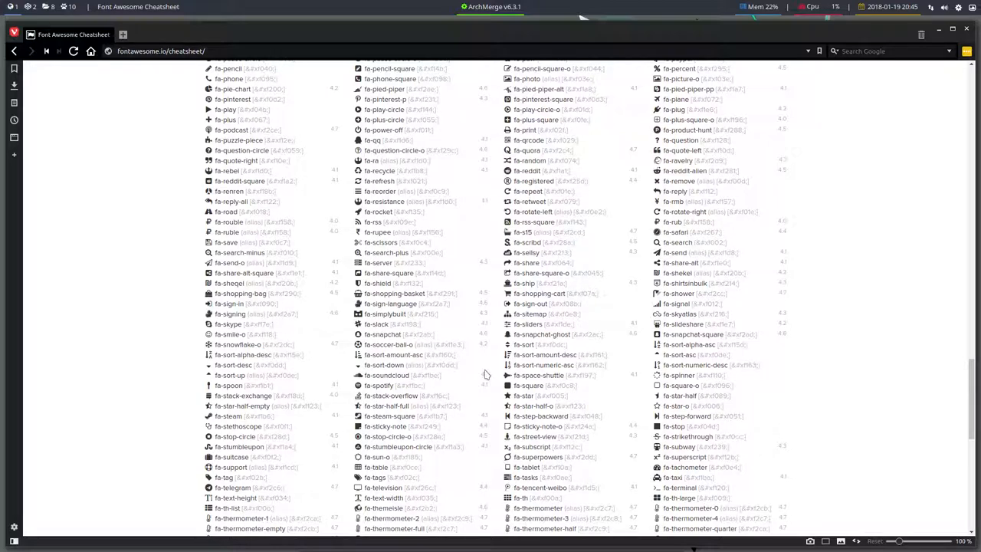
{"action": "scroll", "scroll_direction": "down", "scroll_amount": 3}
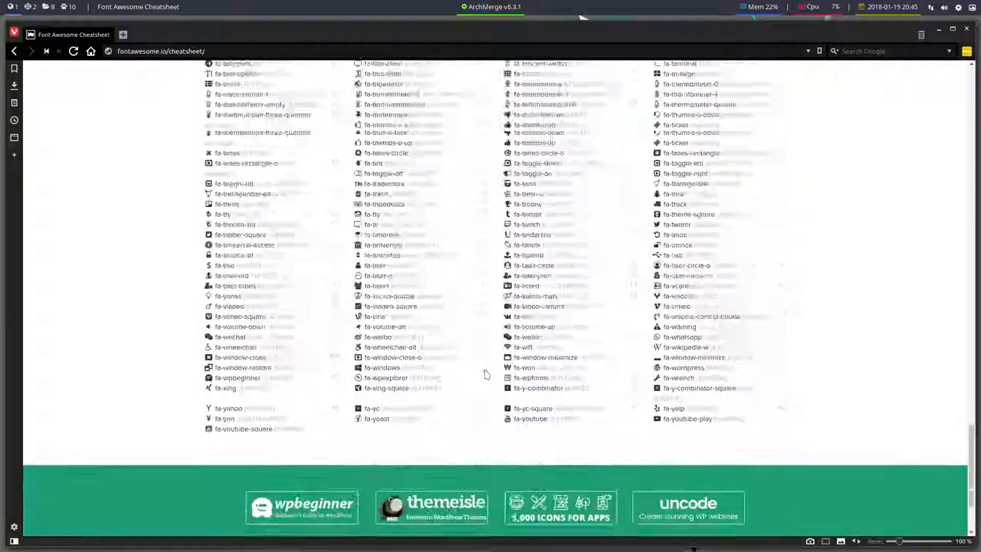
{"action": "scroll", "scroll_direction": "down", "scroll_amount": 3}
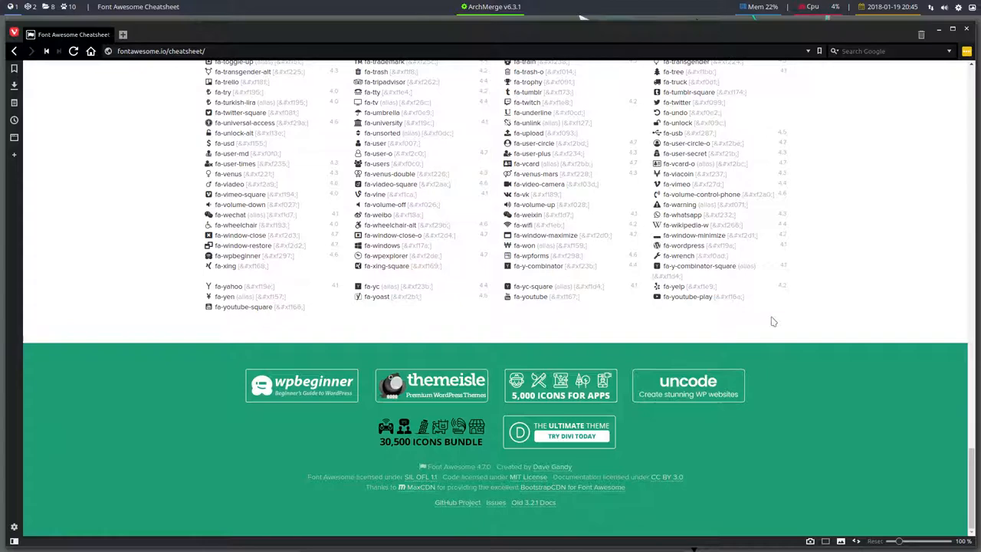
{"action": "scroll", "scroll_direction": "up", "scroll_amount": 3}
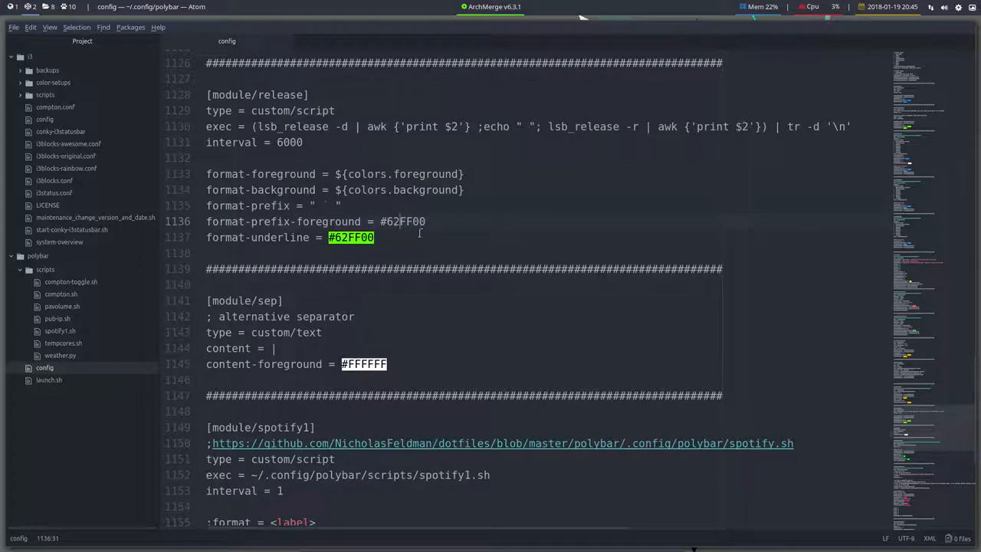
- Edit format-prefix-foreground to #62AA00 and select the value to preview its colour
{"action": "key", "text": "BackSpace"}
{"action": "type", "text": "AA"}
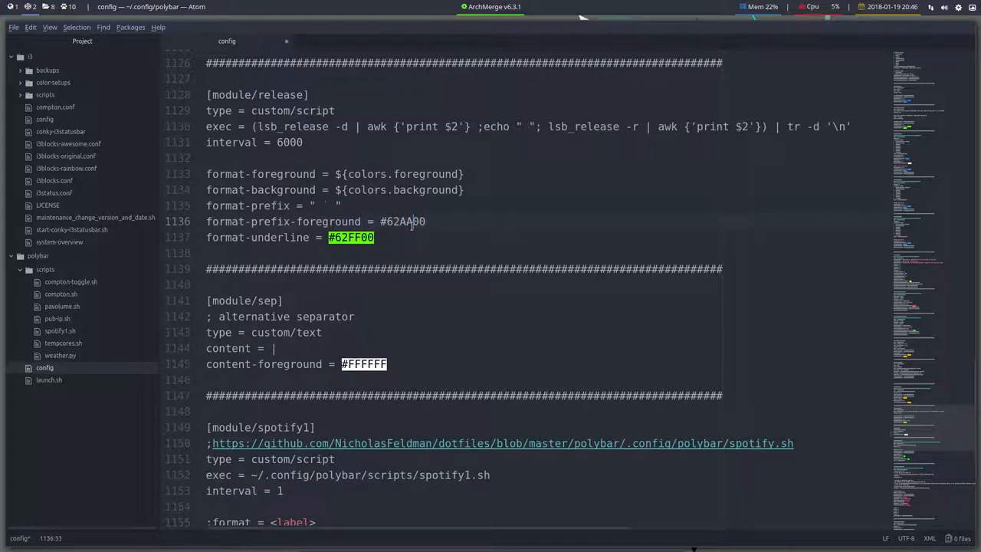
{"action": "double_click", "coordinate": [402, 221]}
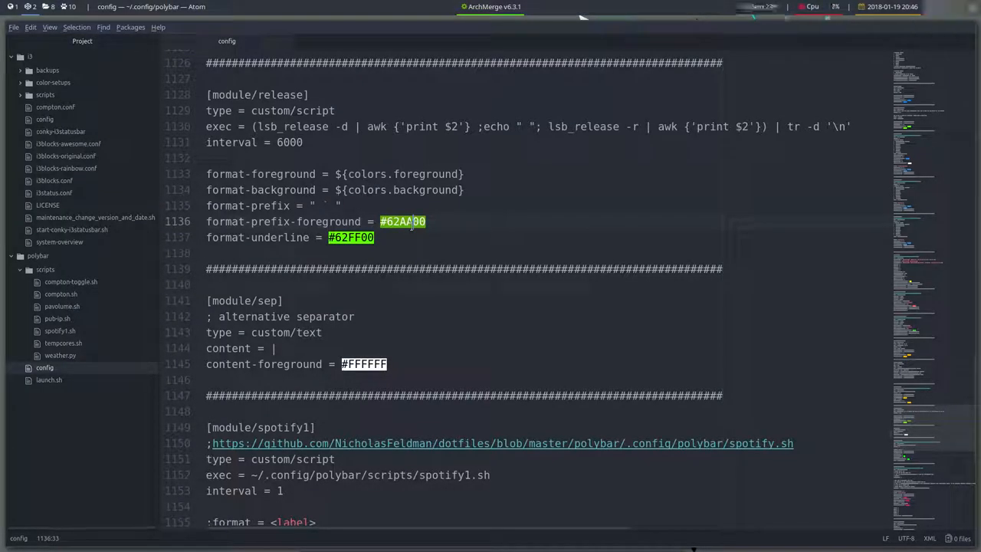